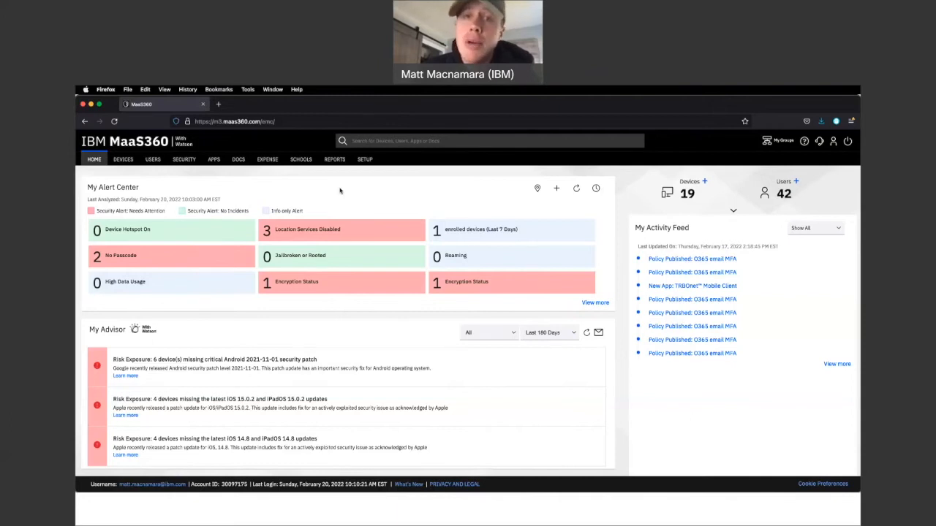
pyautogui.moveTo(270, 201)
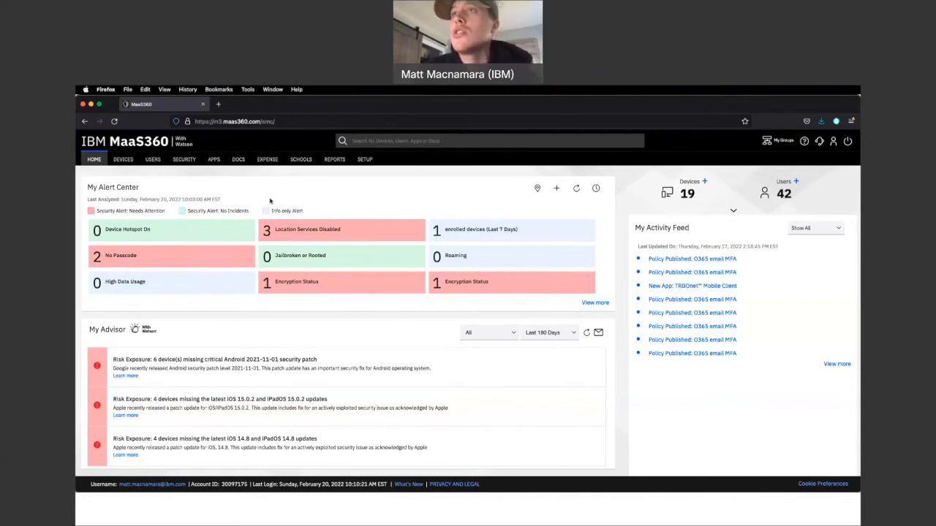
# Step: Open the Android Location Prompts policy from Security > Policies
pyautogui.click(184, 159)
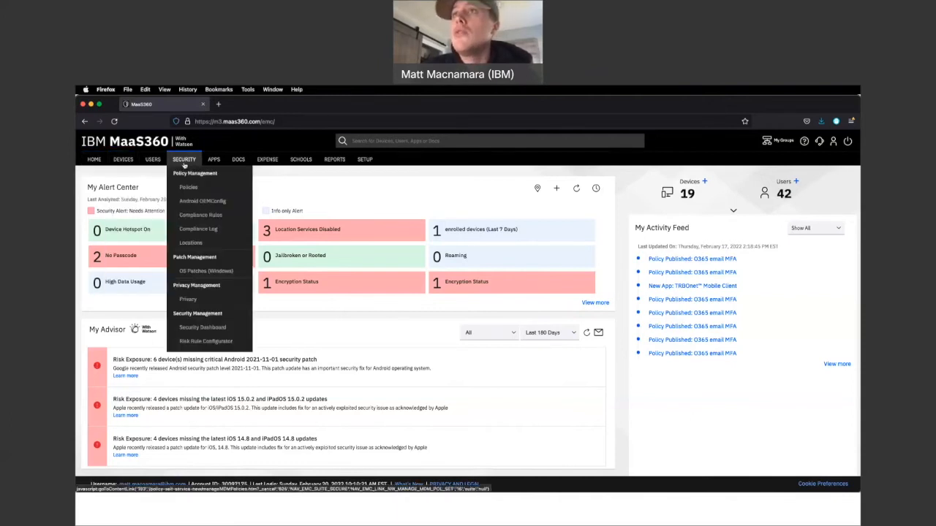
pyautogui.click(184, 158)
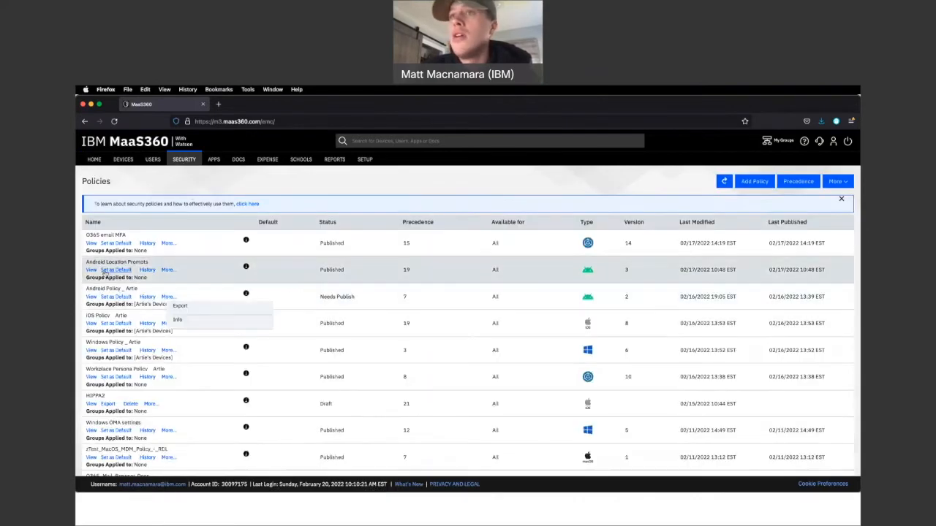
pyautogui.click(92, 270)
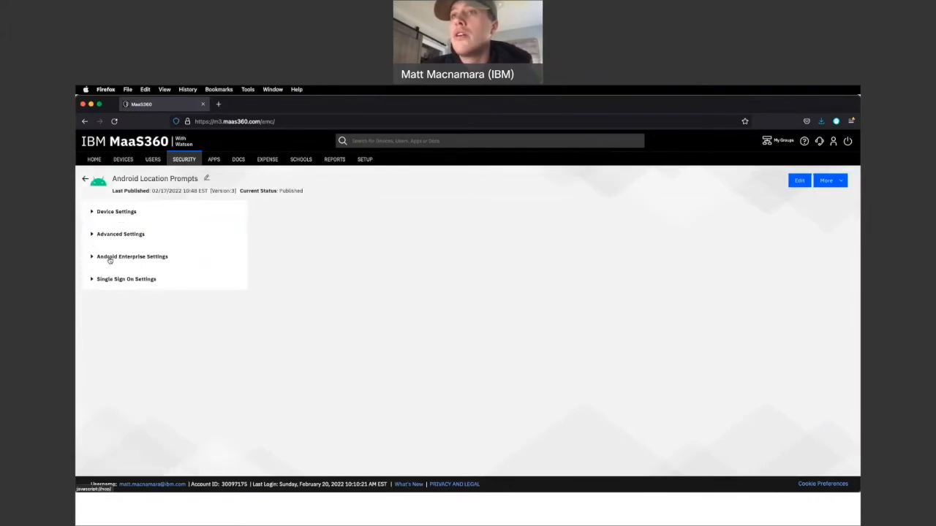
# Step: Edit COSU kiosk mode, adding then removing a second App ID entry
pyautogui.click(132, 257)
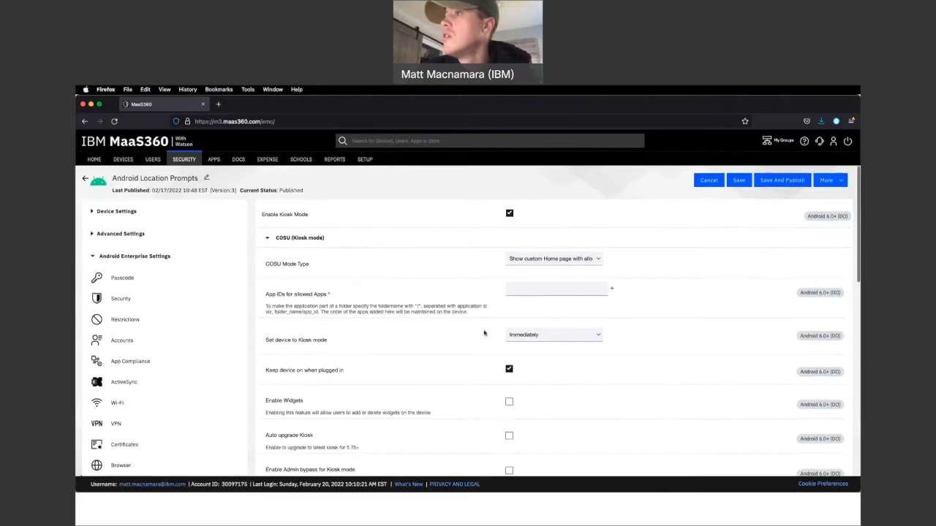
pyautogui.scroll(-3)
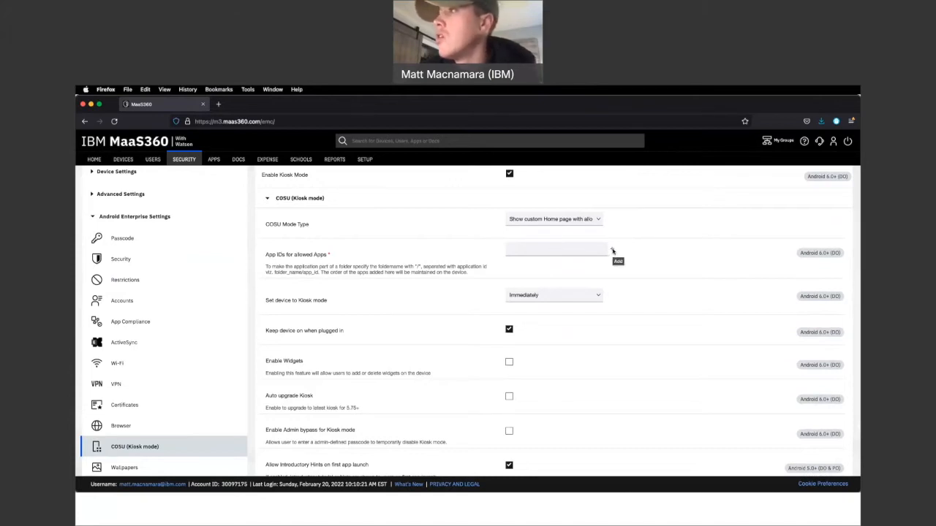
pyautogui.click(618, 261)
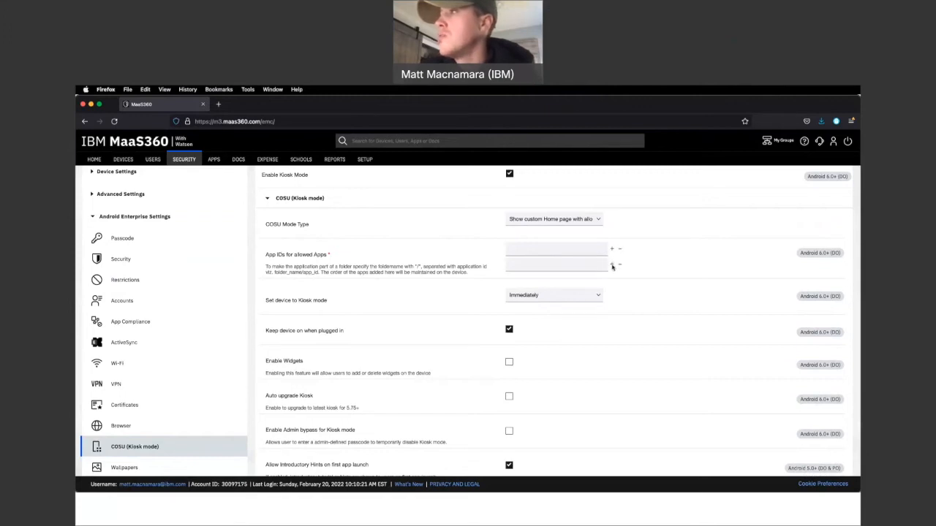
pyautogui.click(611, 248)
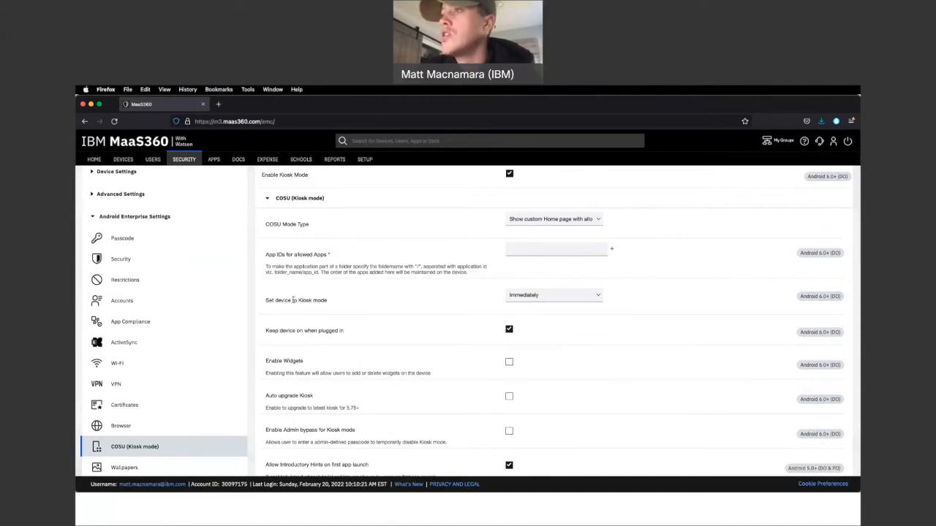
# Step: Scroll through the remaining kiosk mode options and cancel the edit
pyautogui.scroll(-3)
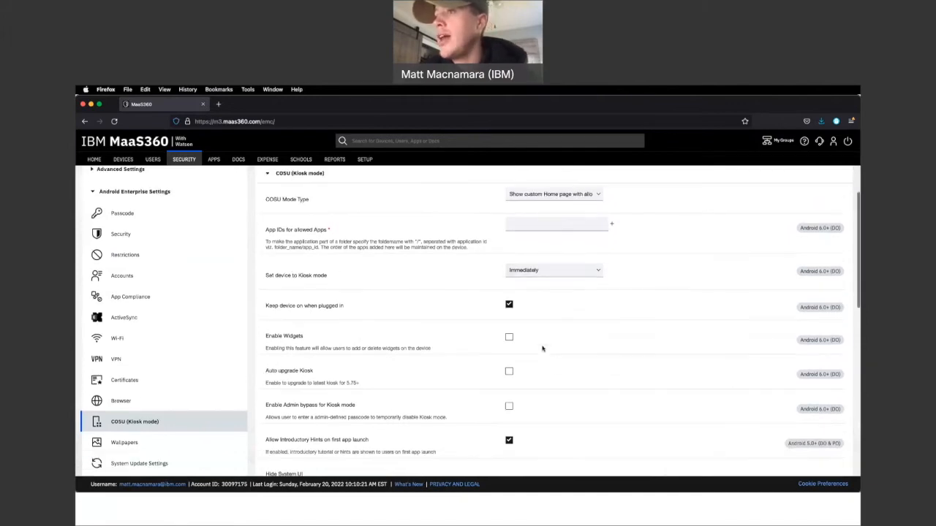
pyautogui.scroll(-3)
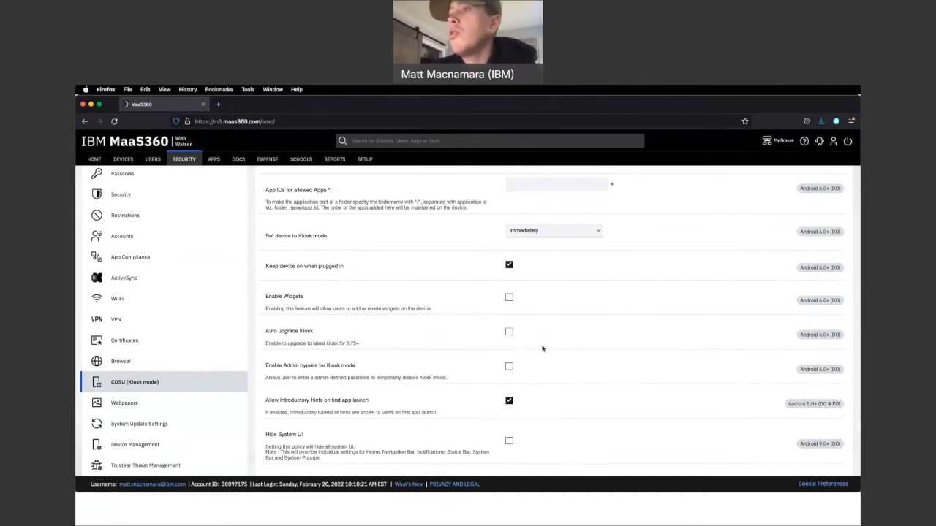
pyautogui.scroll(-3)
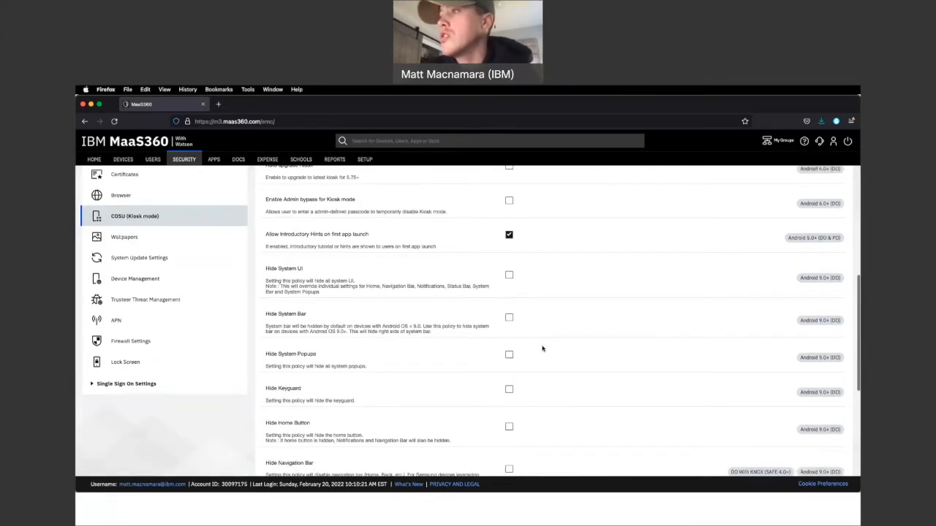
pyautogui.scroll(-3)
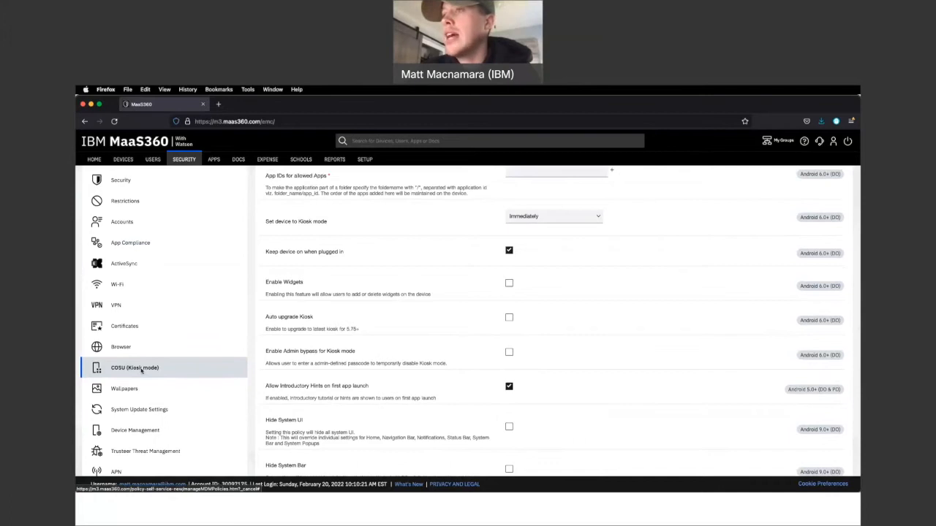
pyautogui.scroll(-3)
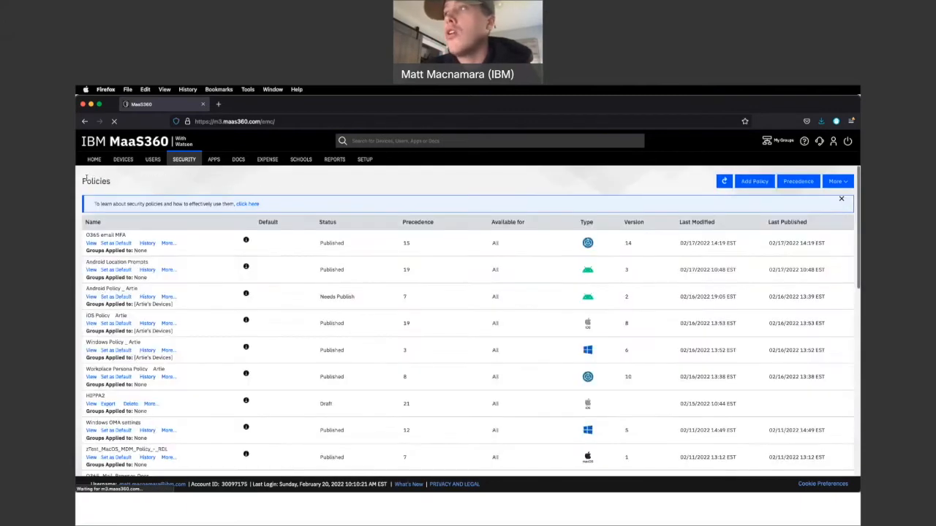
# Step: Open iOS Policy _ Artie's App Lock page under Supervised Settings
pyautogui.click(92, 323)
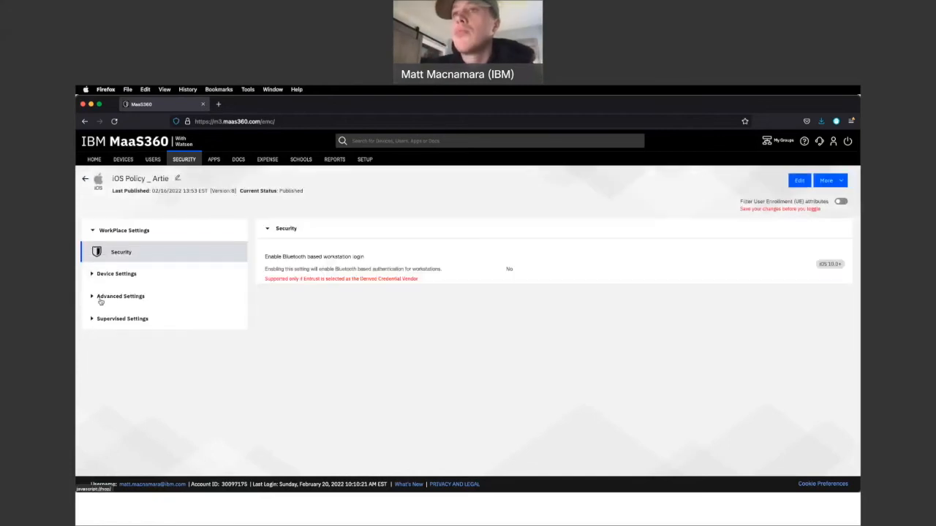
pyautogui.click(124, 318)
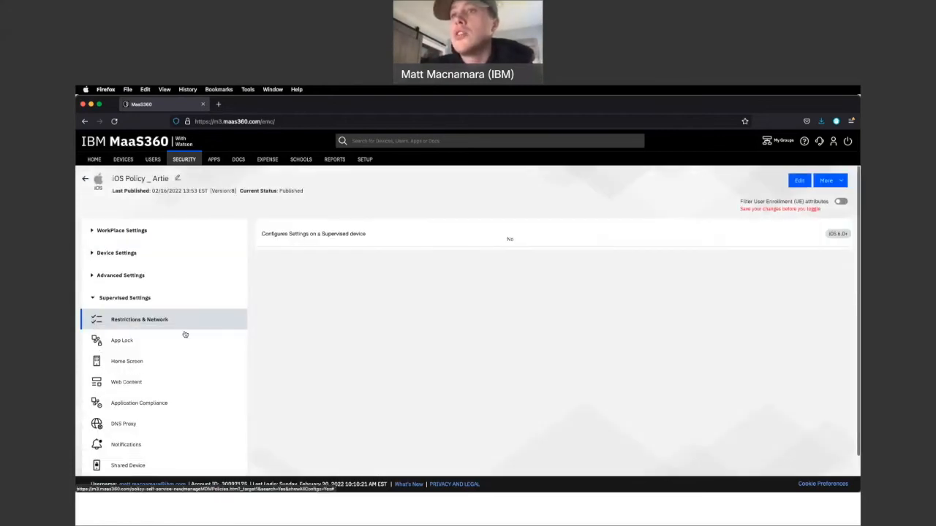
pyautogui.click(122, 340)
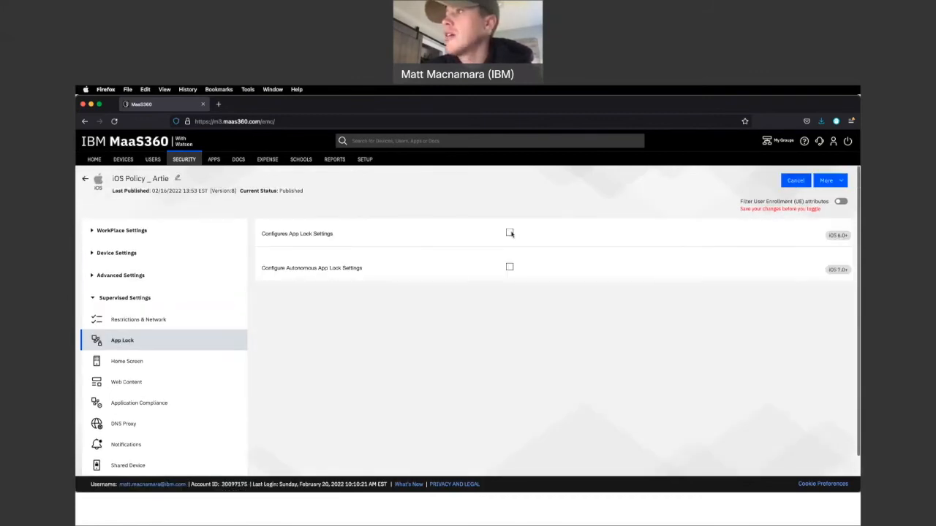
# Step: Enable Configures App Lock Settings and review the touch, rotation and button options
pyautogui.click(509, 233)
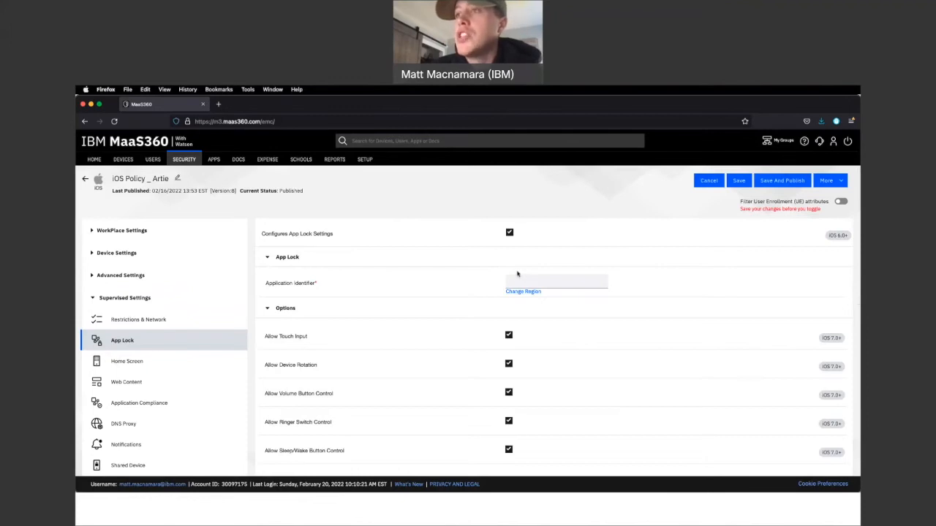
pyautogui.scroll(-3)
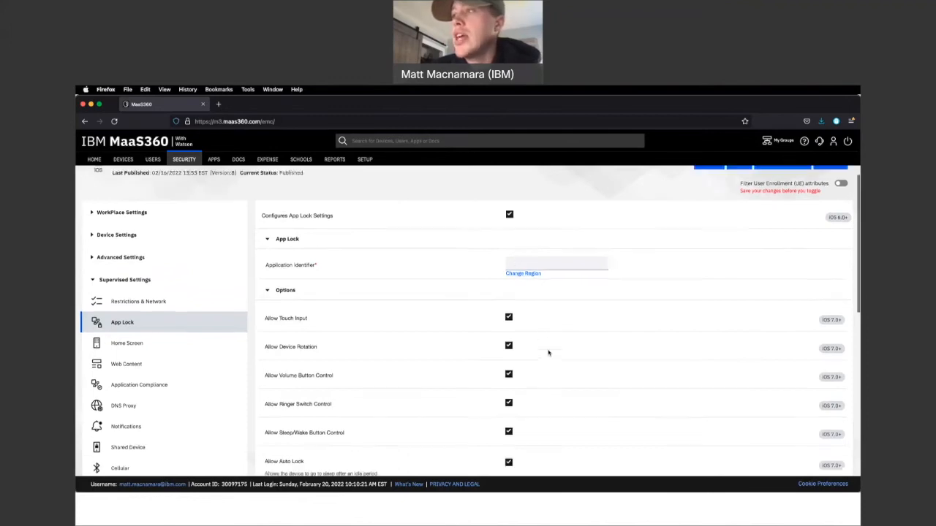
pyautogui.scroll(-3)
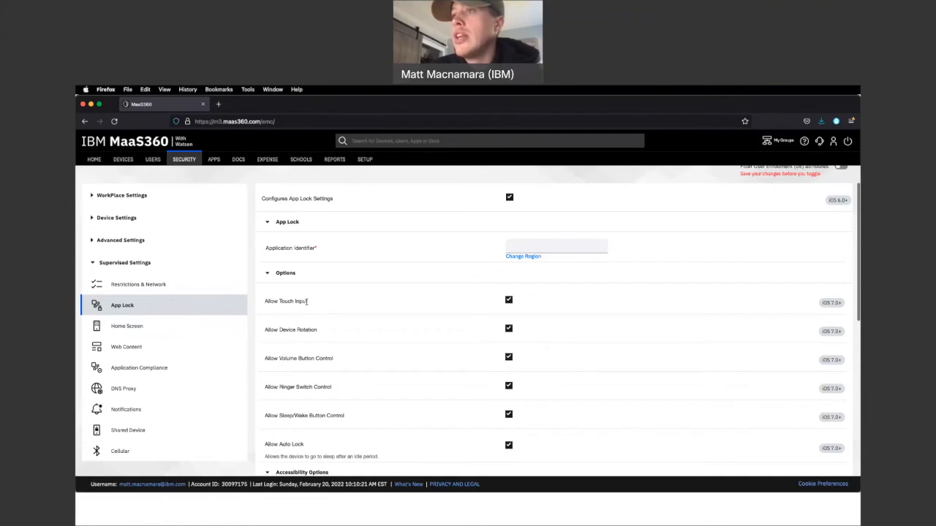
pyautogui.scroll(-3)
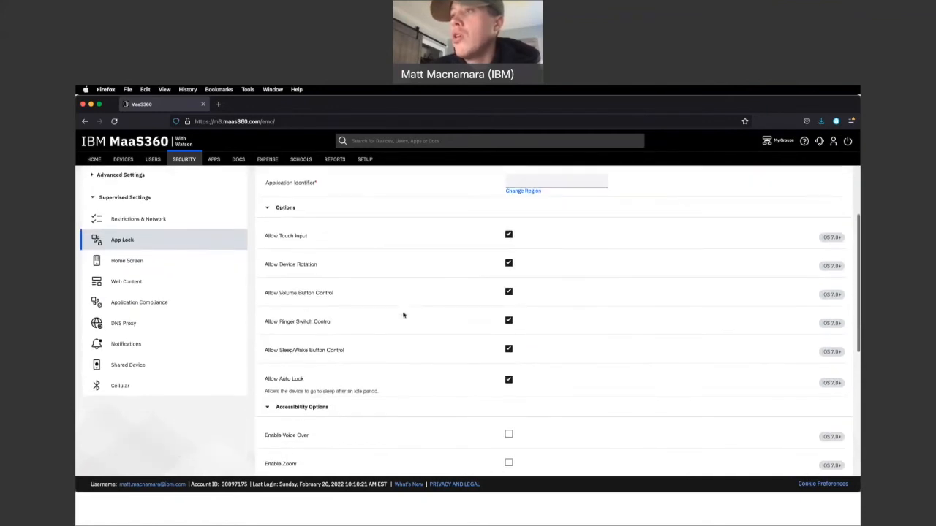
pyautogui.scroll(-3)
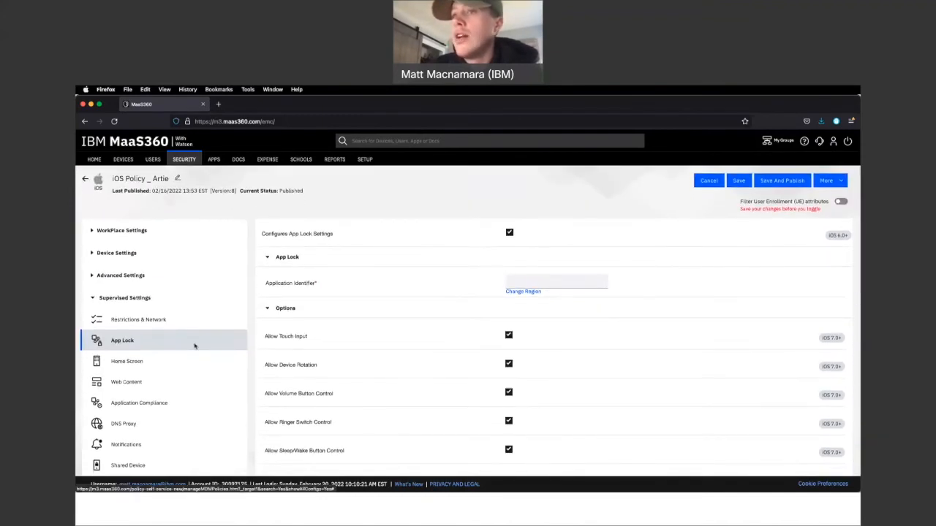
pyautogui.click(556, 283)
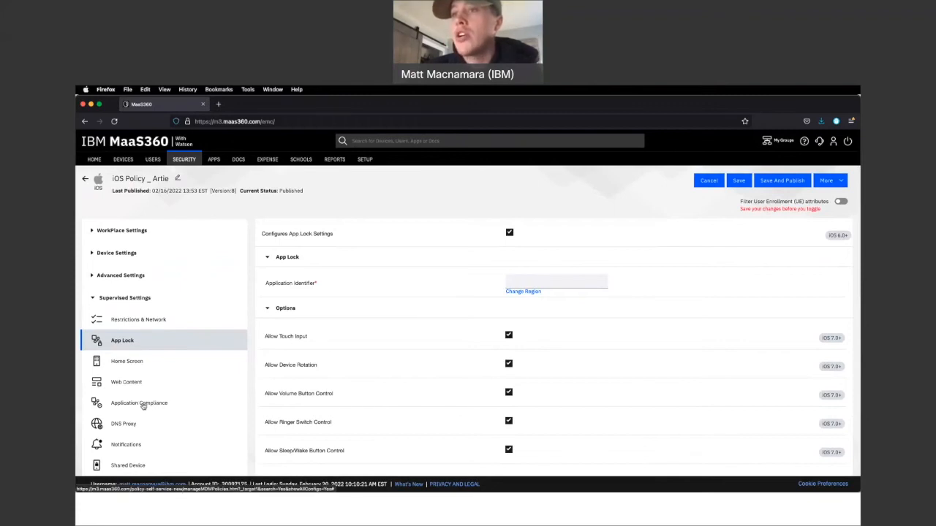
# Step: Set Application Compliance action to App Allowlist and focus the Configure Allowed Apps field
pyautogui.click(138, 403)
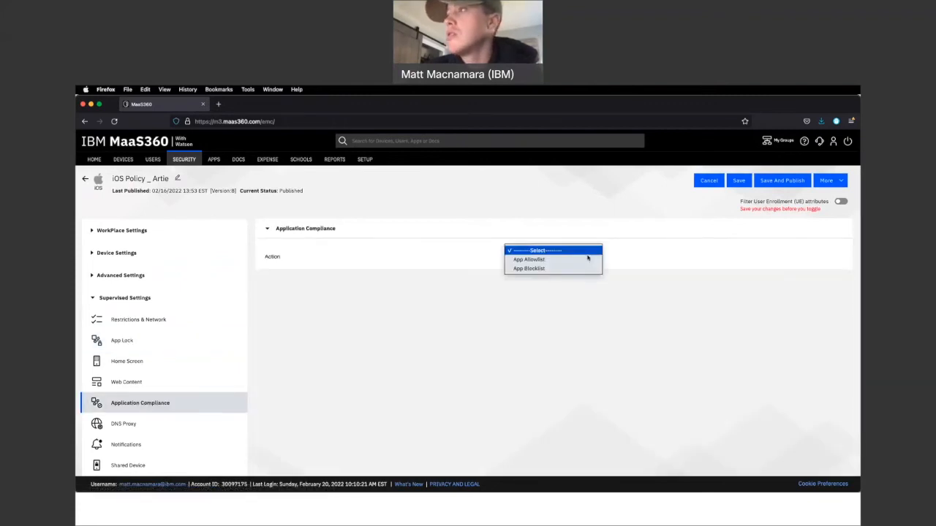
pyautogui.click(529, 260)
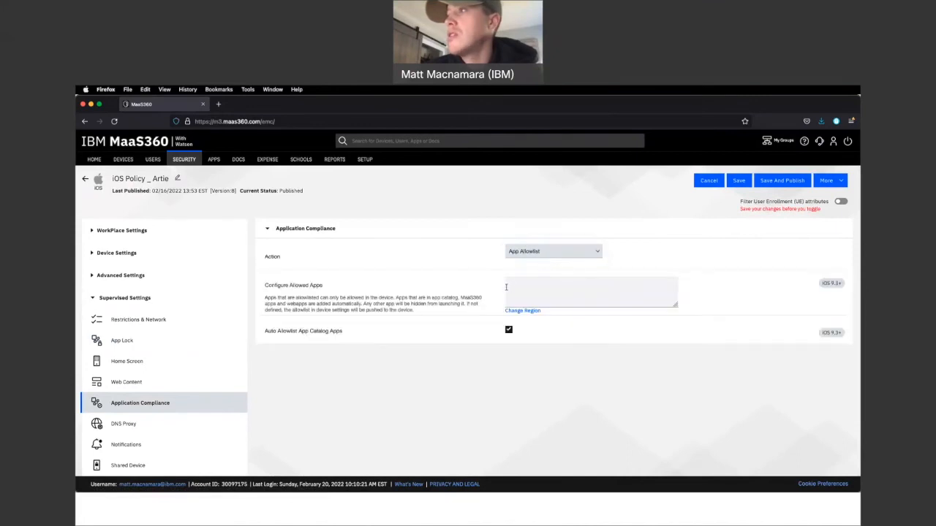
pyautogui.click(590, 291)
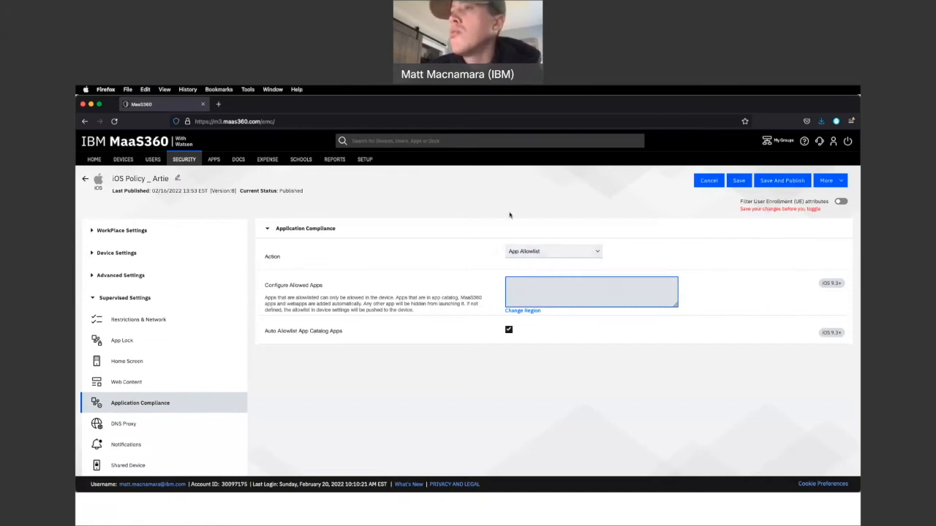
pyautogui.moveTo(472, 108)
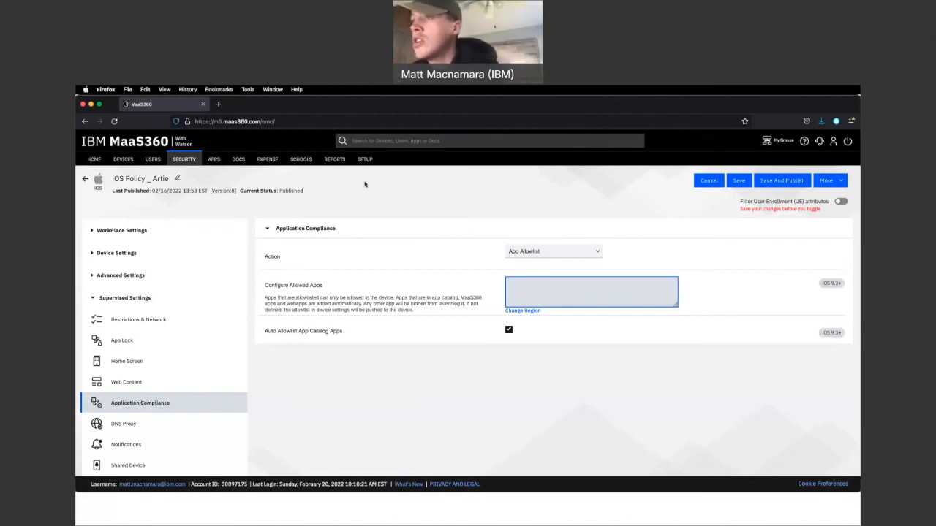
pyautogui.click(591, 291)
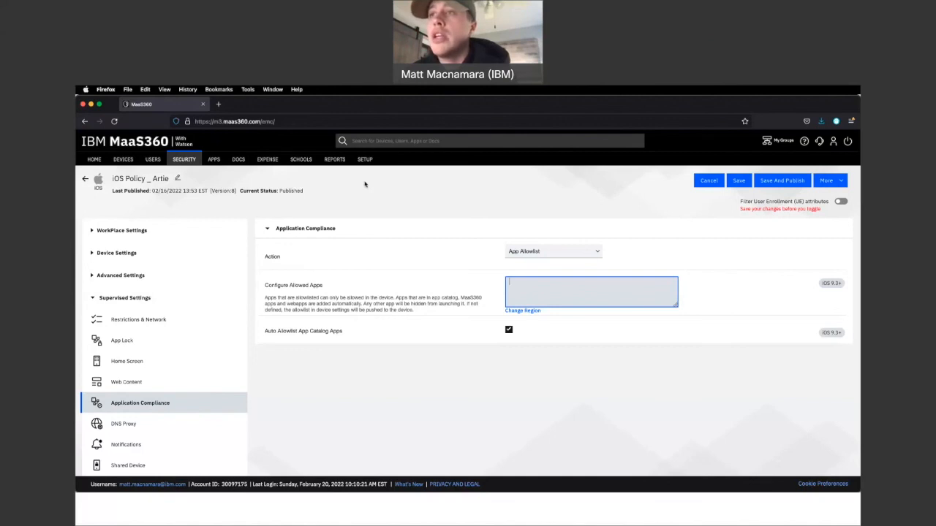